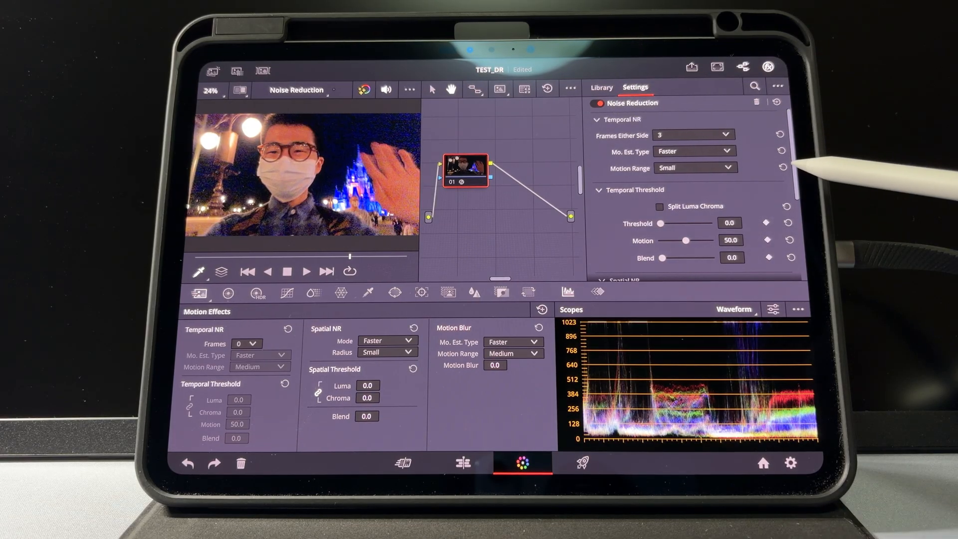
# Step: Scroll to Spatial NR, apply AI UltraNR mode, and play the noise-reduced clip
pyautogui.scroll(-3)
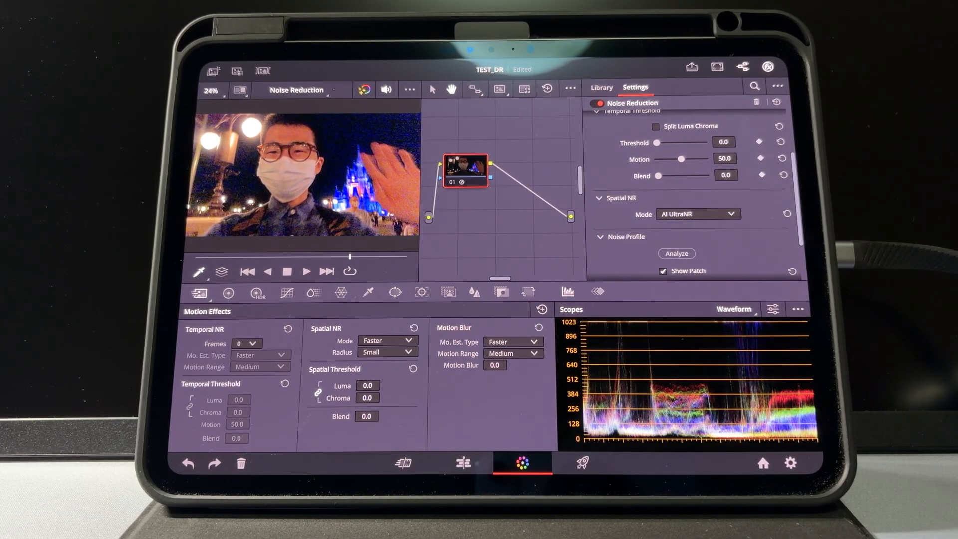
pyautogui.rightClick(465, 169)
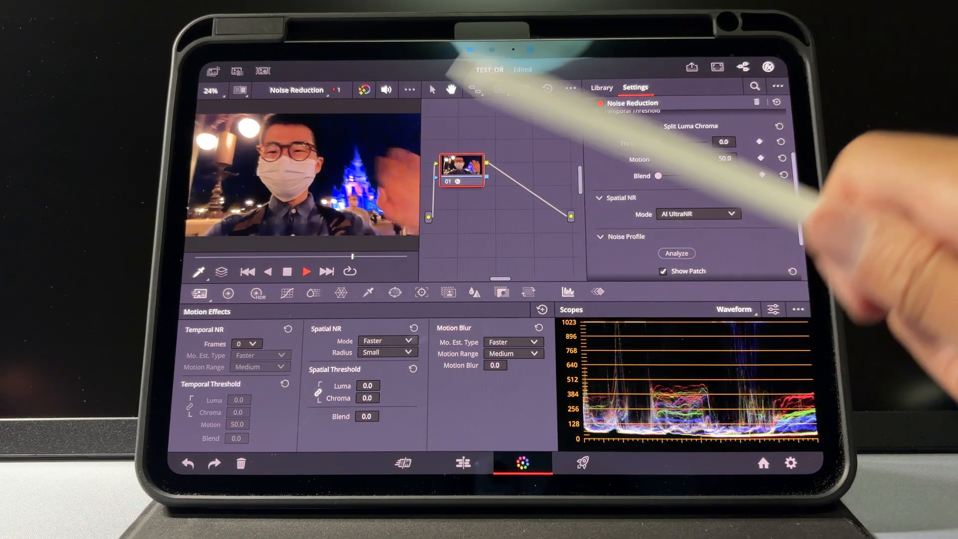
pyautogui.click(600, 104)
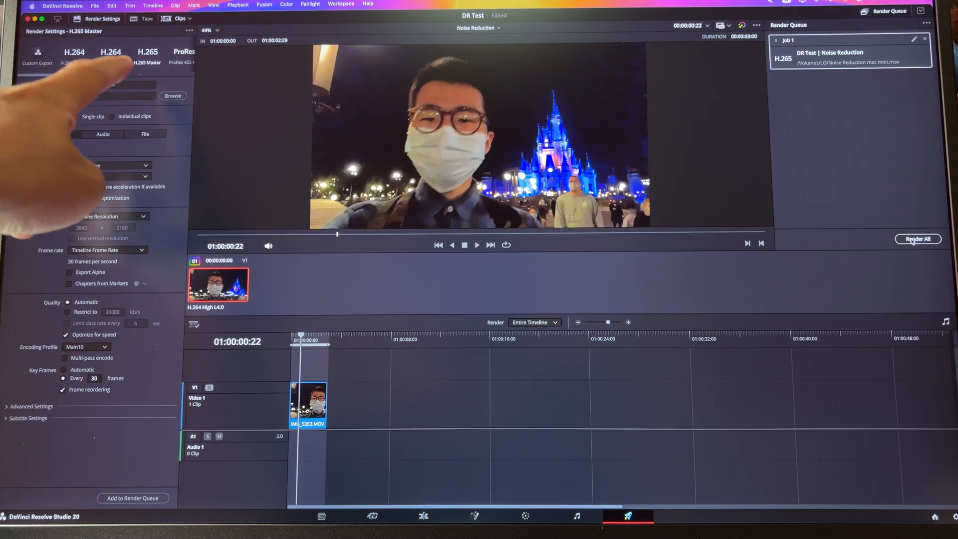
# Step: Pick the H.265 Master export preset for the Noise Reduction timeline
pyautogui.click(917, 239)
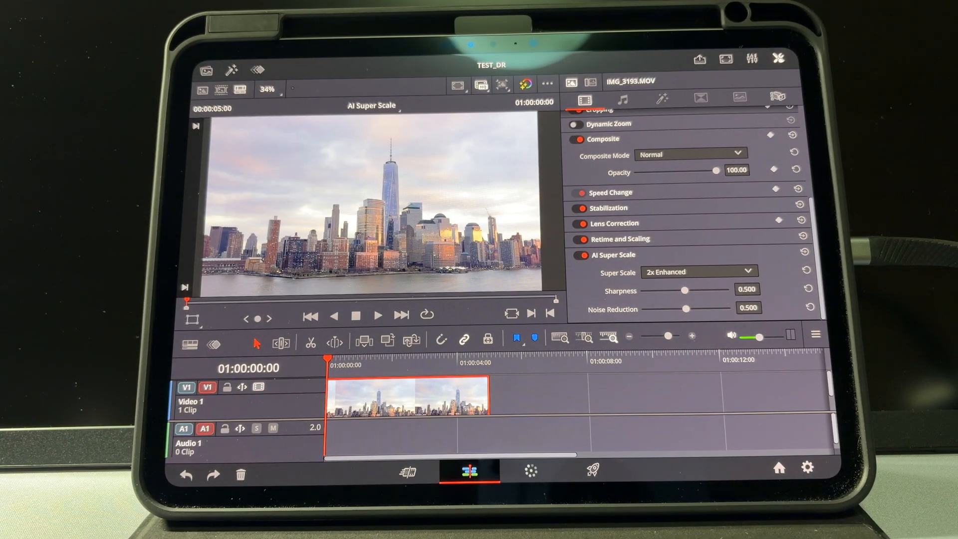
# Step: Play the super-scaled skyline clip and render it to H.265, finishing in 01:33
pyautogui.click(378, 314)
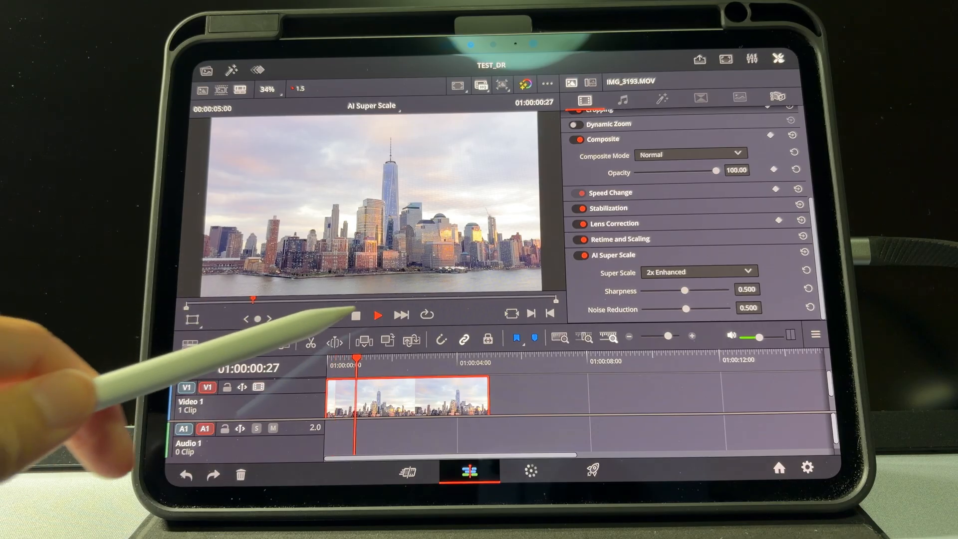
pyautogui.click(592, 470)
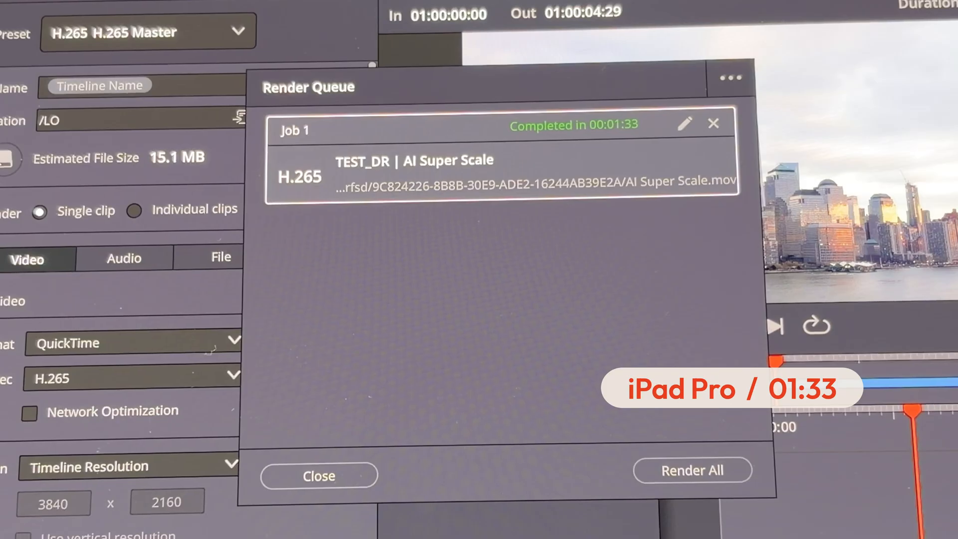
pyautogui.click(319, 476)
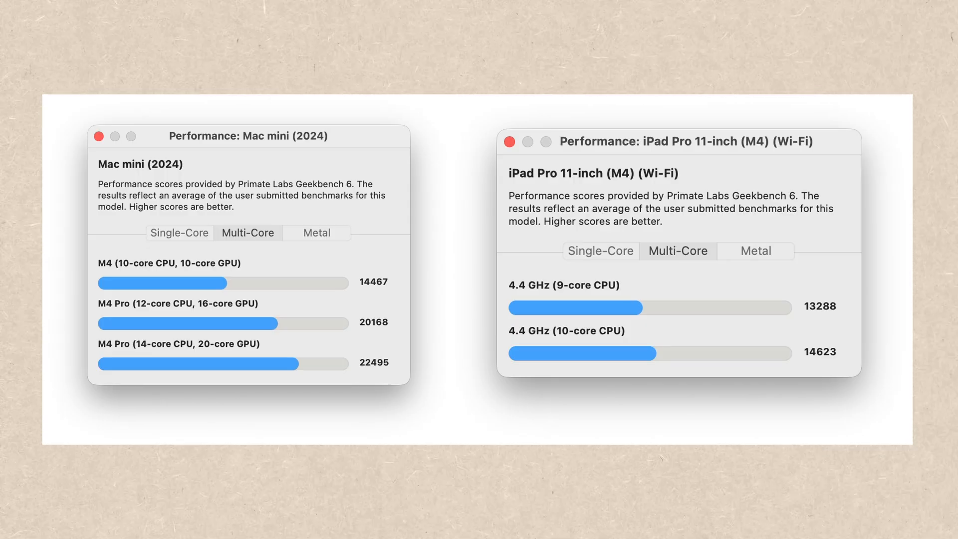
# Step: Show Metal GPU scores for Mac mini (2024) and iPad Pro 11-inch (M4)
pyautogui.click(317, 233)
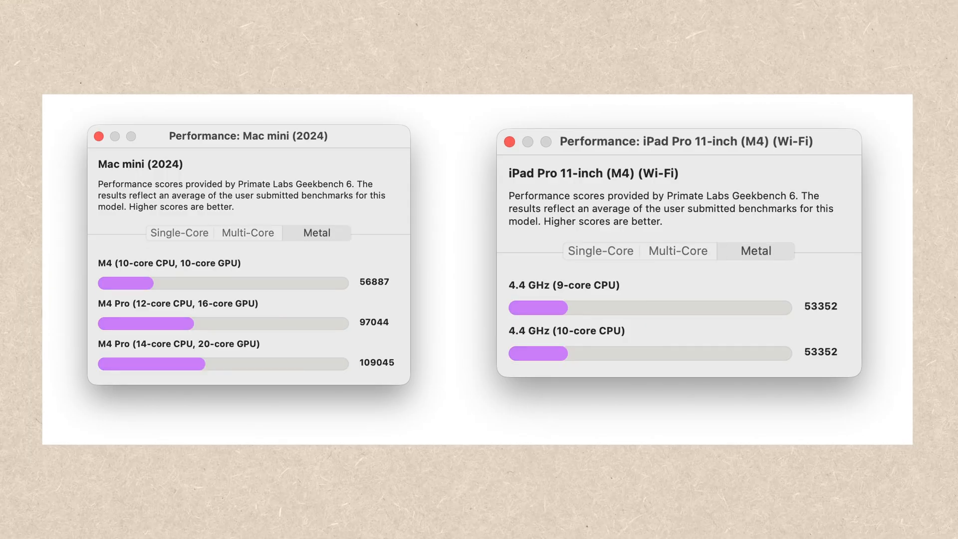